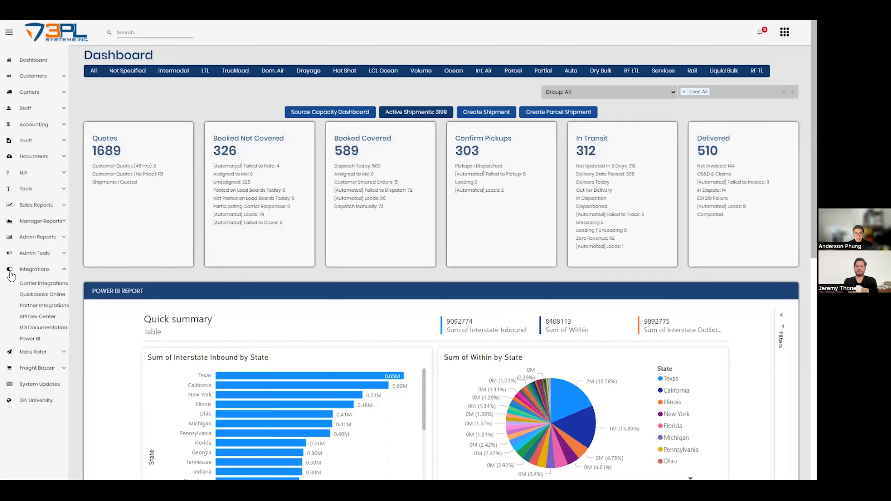
mouse_move(316, 135)
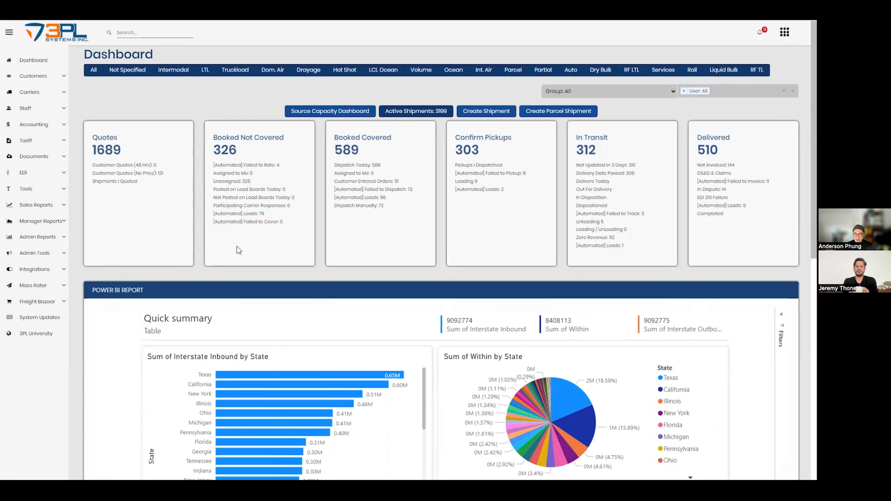
- Go to the Power BI settings under Integrations in the left sidebar
scroll("down", 3)
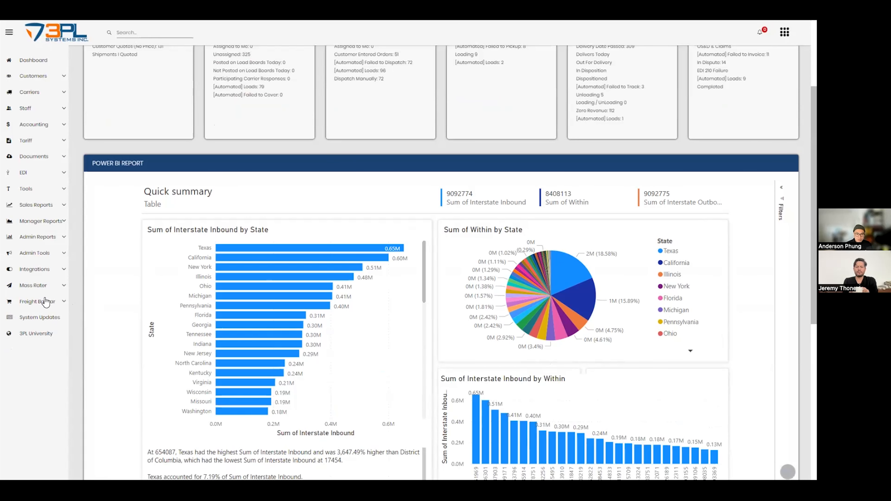
mouse_move(41, 271)
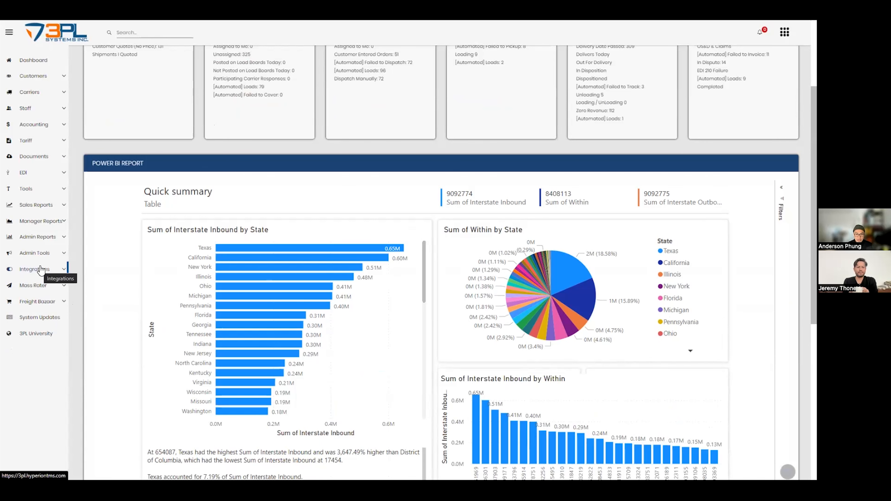
left_click(35, 269)
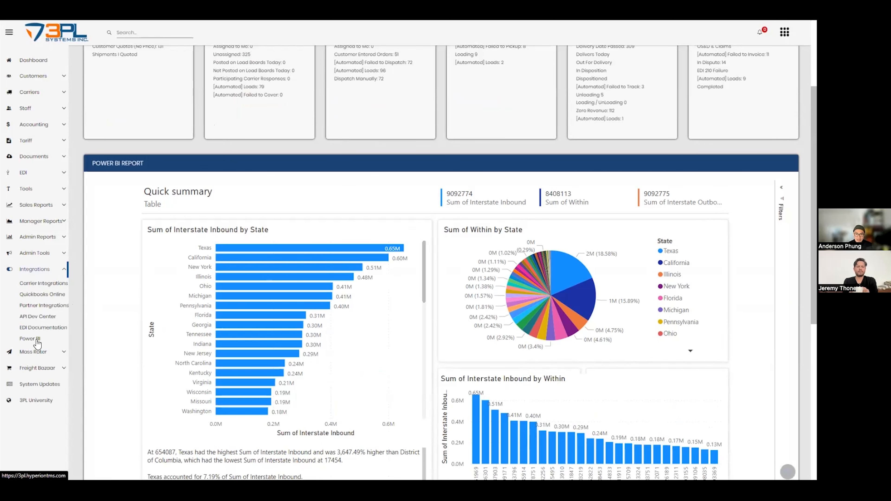
left_click(30, 339)
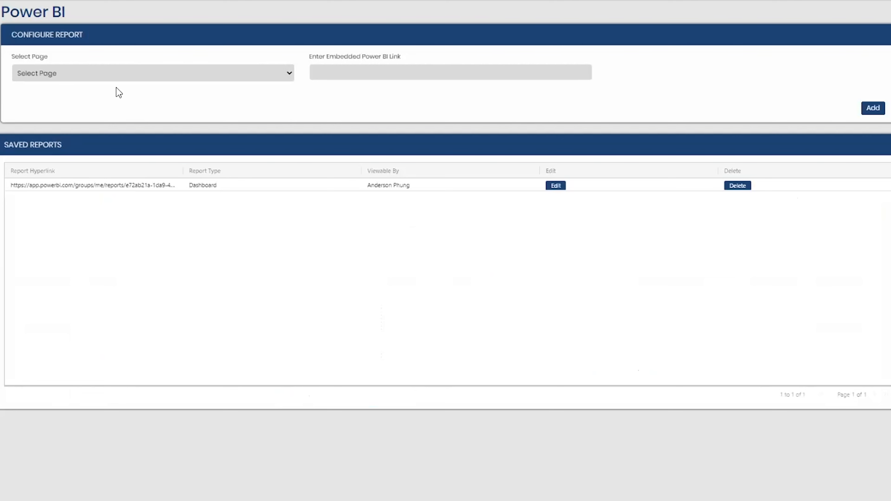
mouse_move(333, 70)
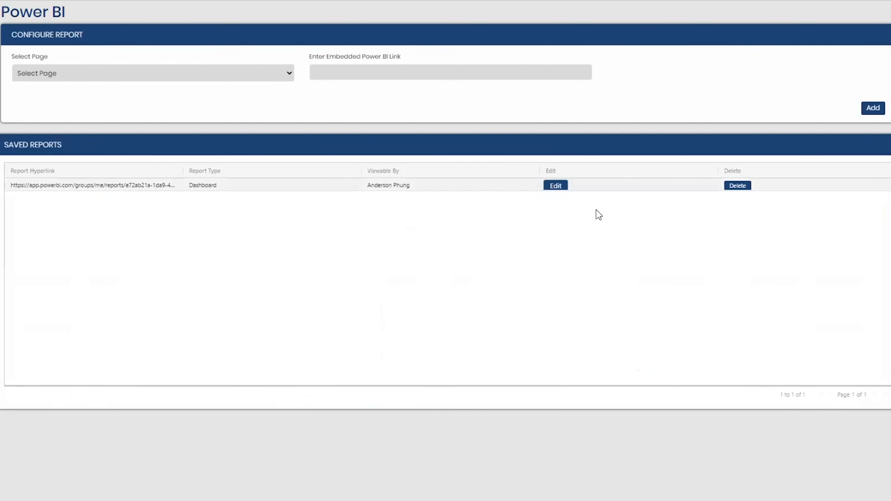
- Edit the saved Dashboard report and select its embedded Power BI link text
left_click(555, 186)
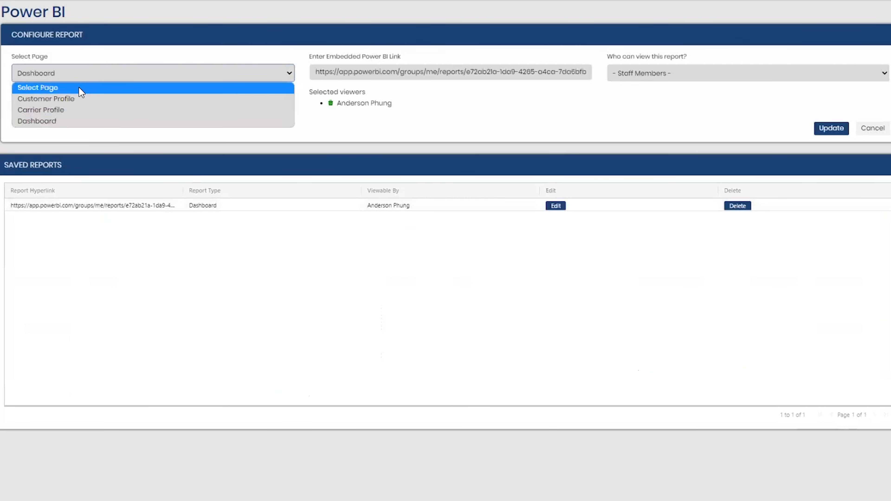
mouse_move(74, 126)
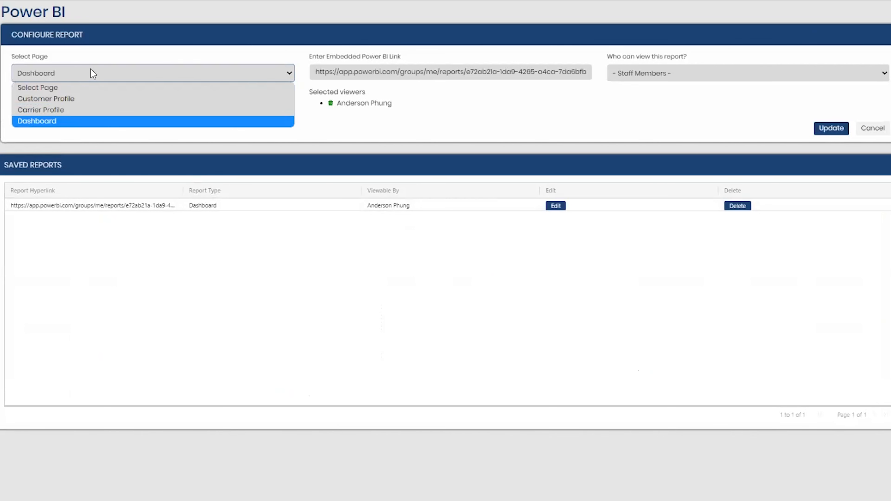
mouse_move(61, 122)
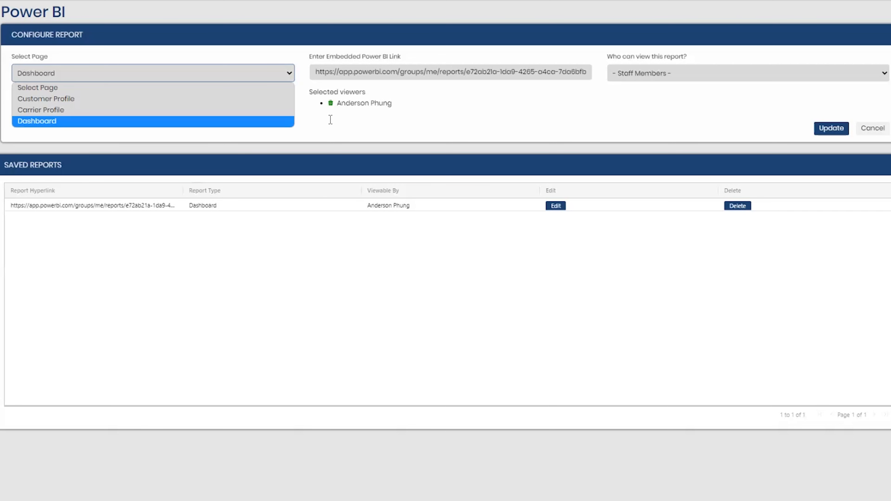
double_click(391, 72)
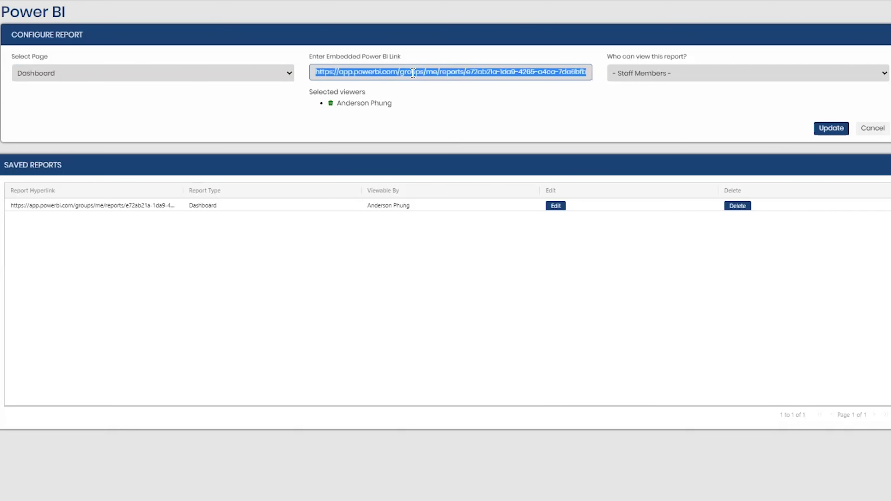
mouse_move(424, 72)
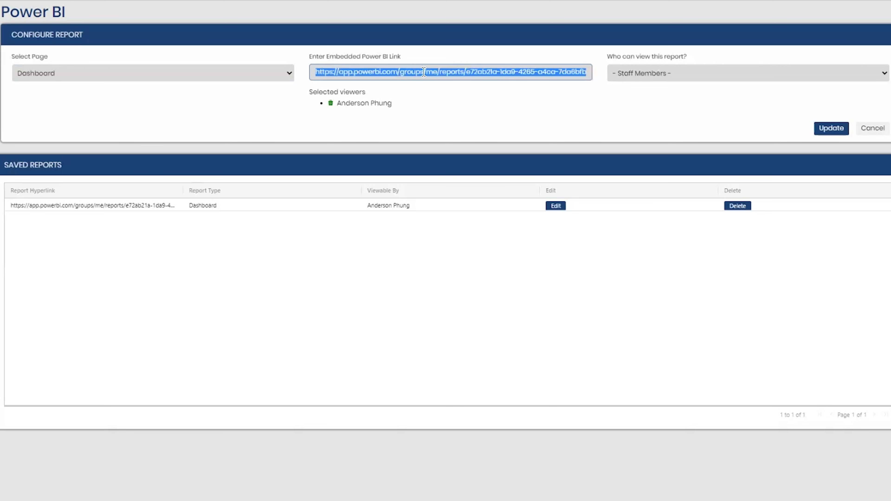
mouse_move(693, 80)
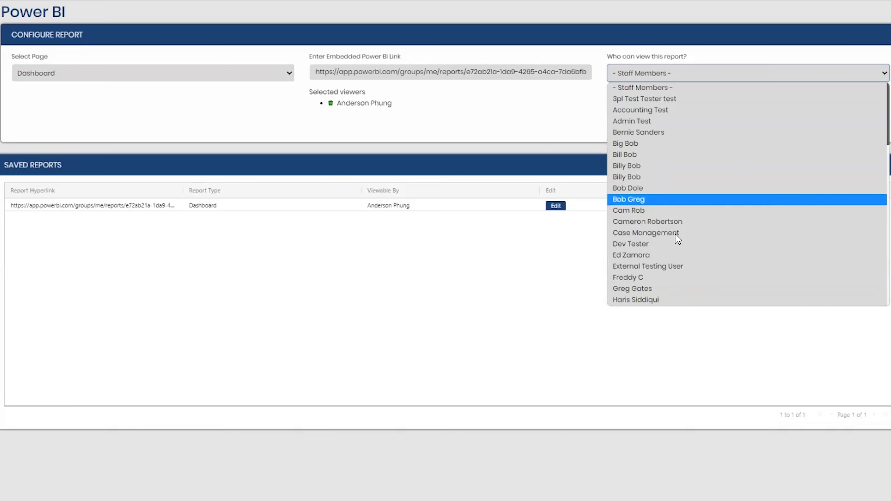
mouse_move(687, 130)
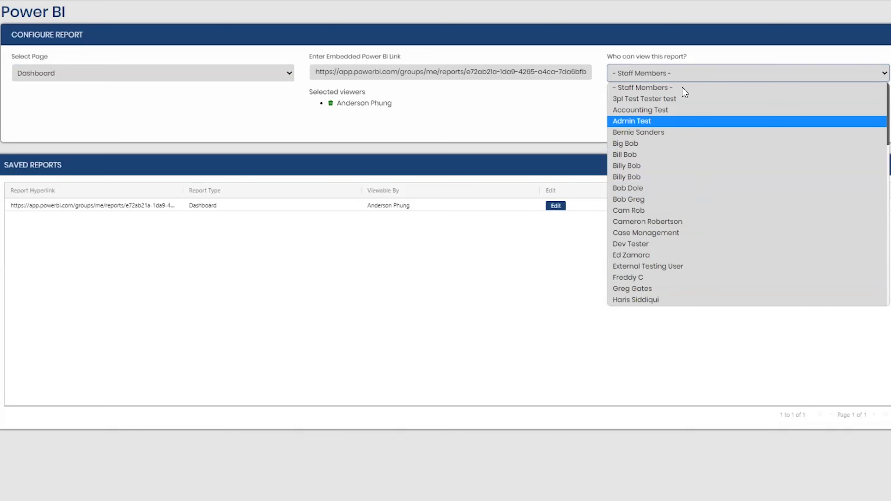
mouse_move(215, 79)
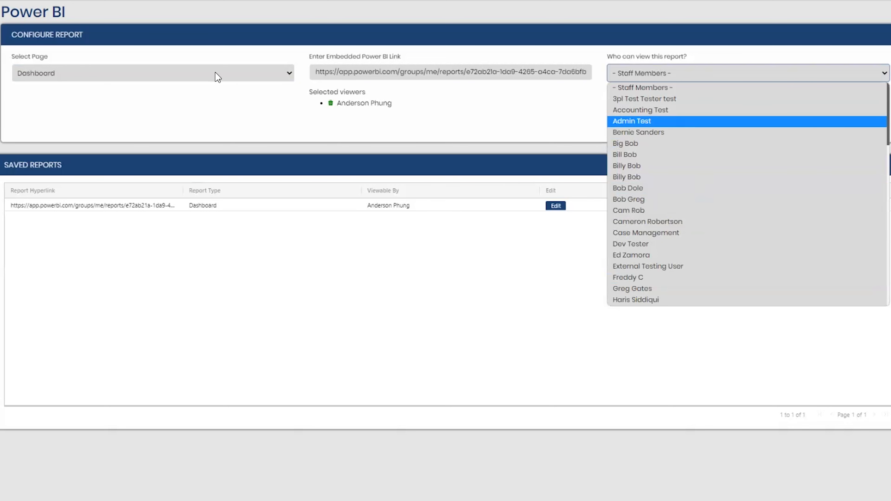
mouse_move(205, 59)
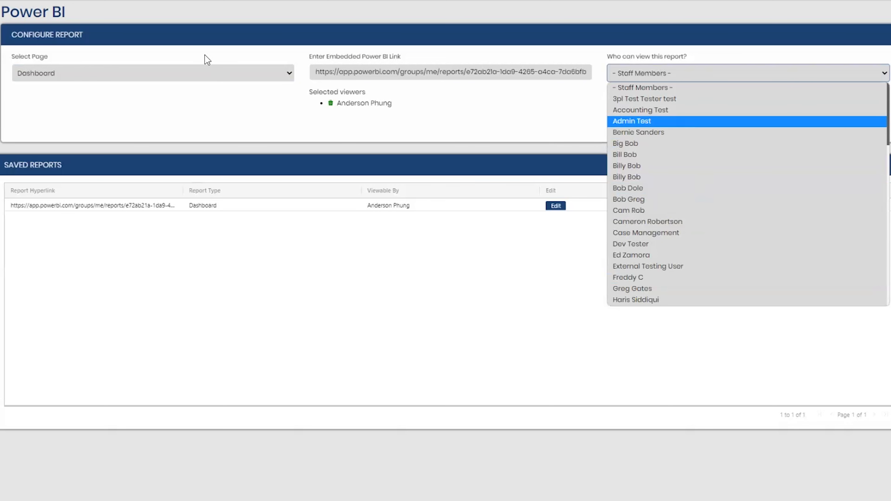
left_click(632, 121)
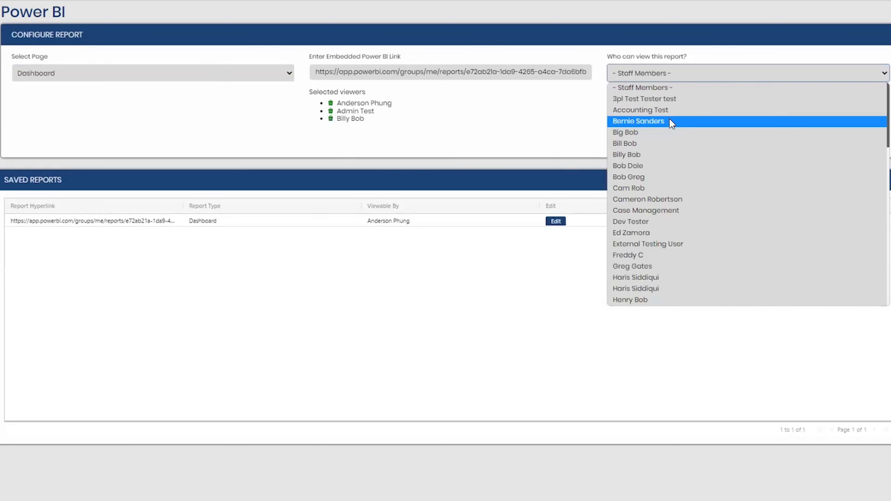
mouse_move(674, 256)
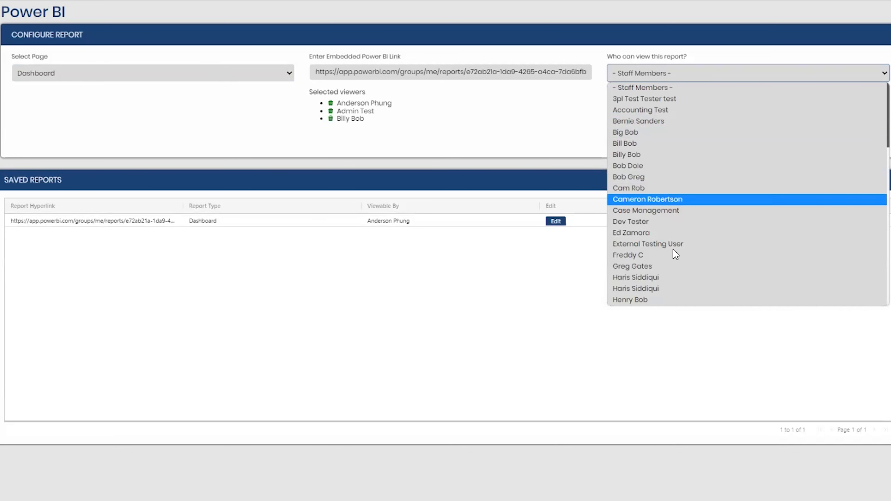
mouse_move(665, 194)
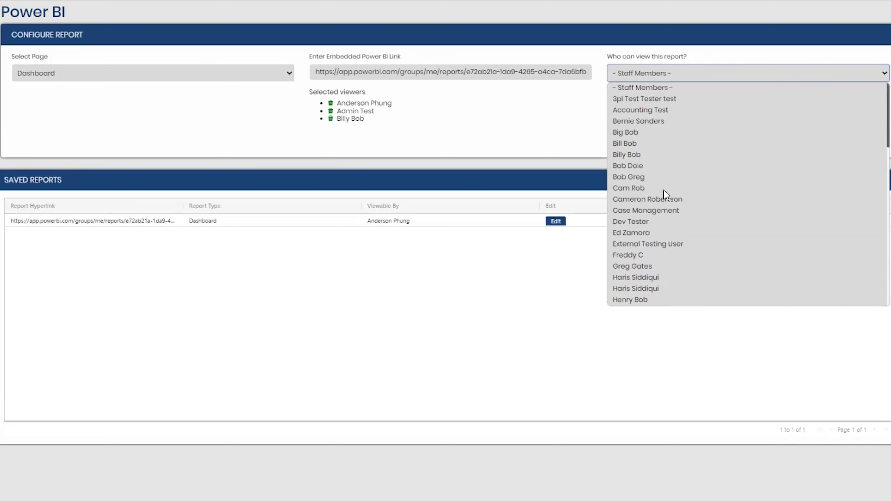
mouse_move(660, 185)
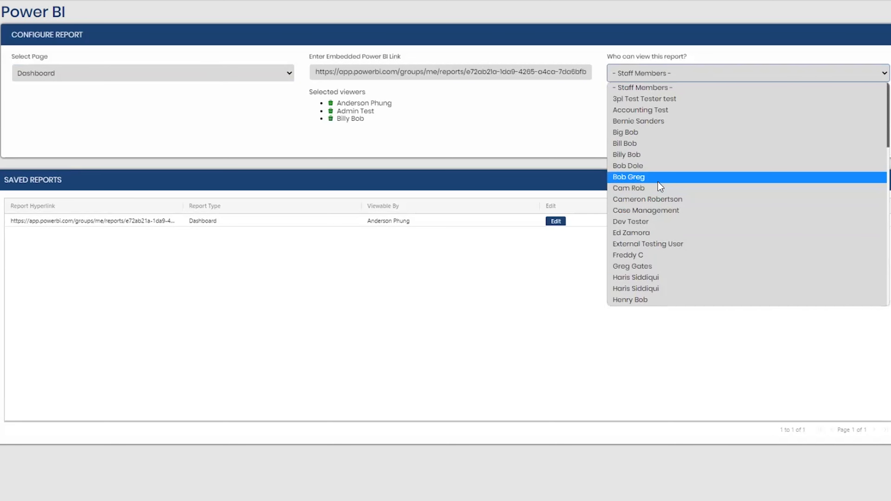
mouse_move(543, 105)
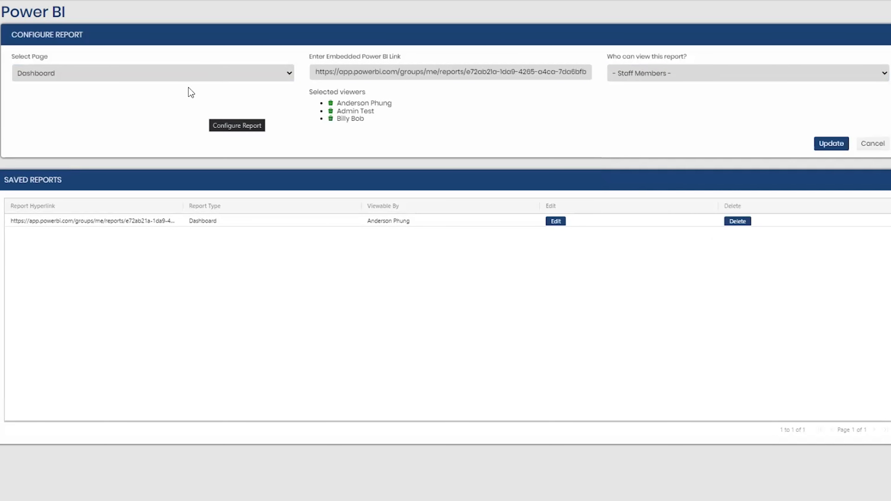
mouse_move(183, 83)
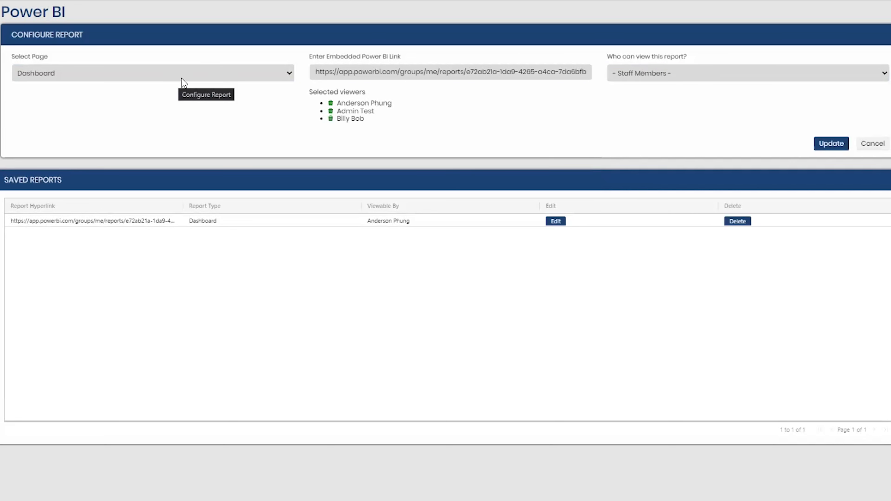
- Place the report on the Customer Profile page for customer 24 Hour Immunity, LLC
left_click(146, 74)
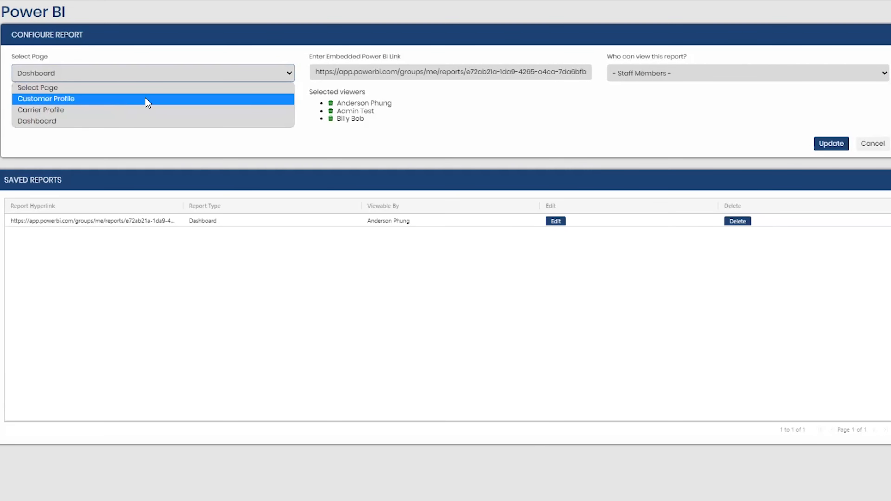
left_click(46, 98)
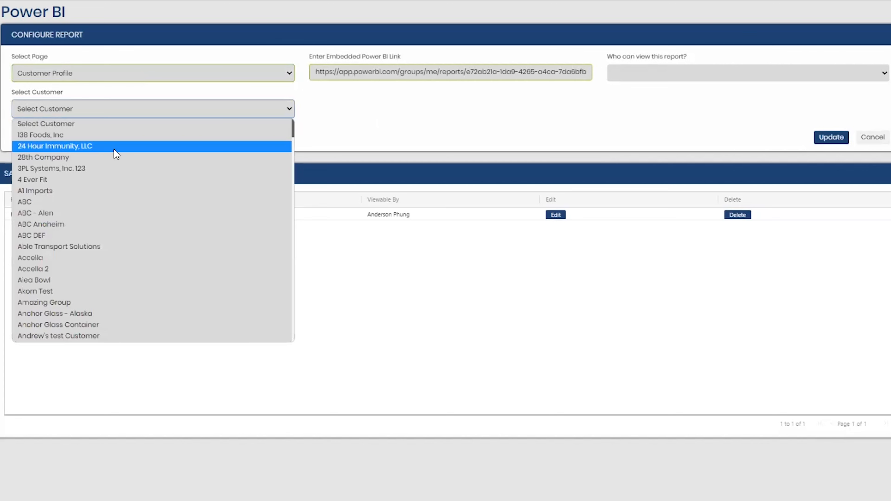
mouse_move(656, 100)
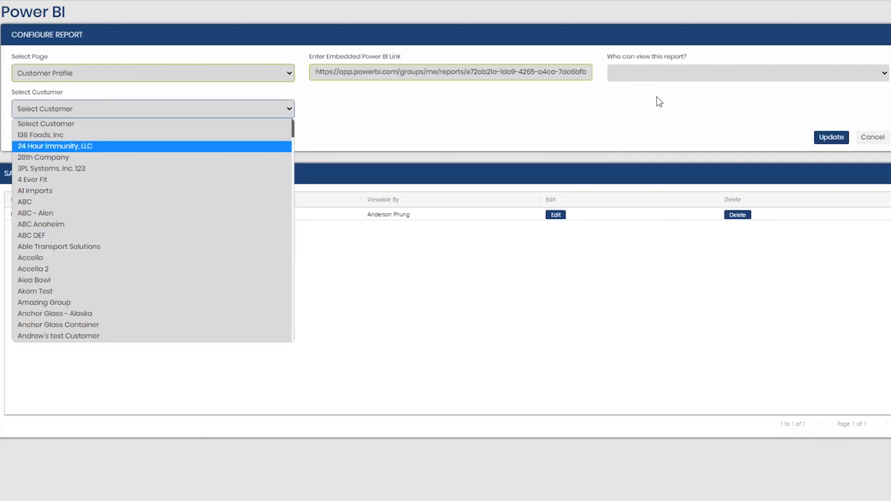
left_click(54, 146)
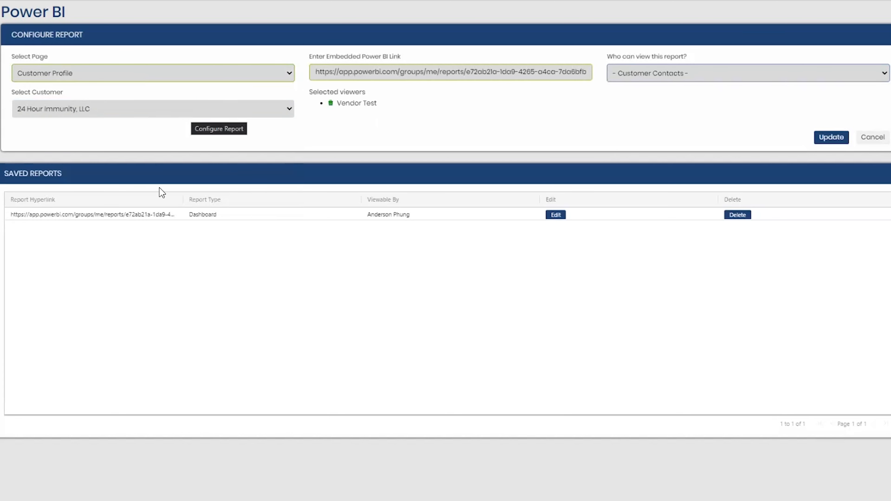
mouse_move(237, 109)
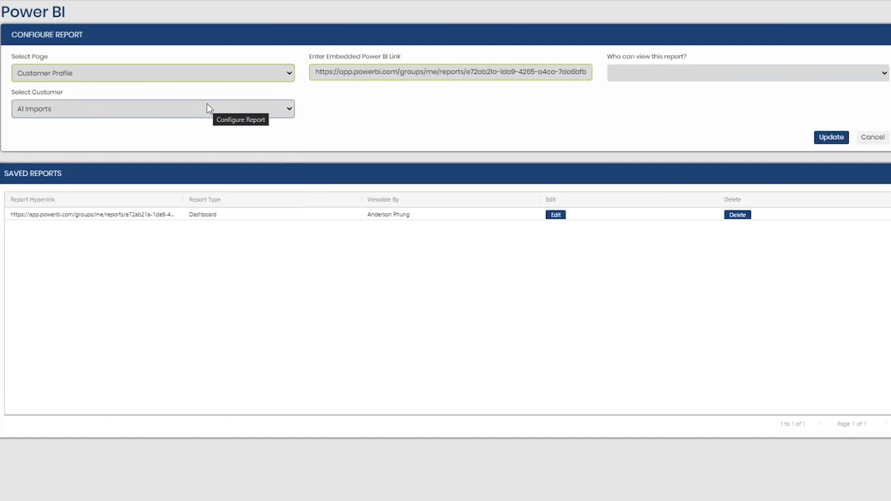
mouse_move(231, 74)
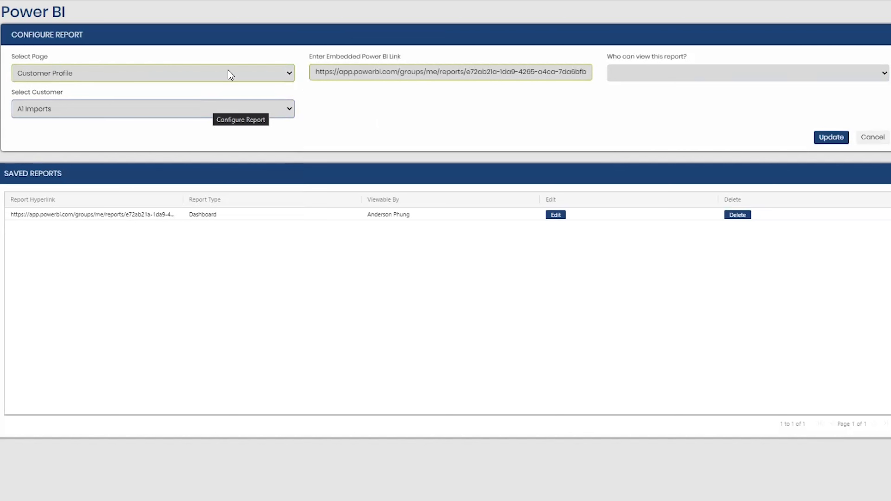
- Place the report on the Carrier Profile page with About To Delete as the carrier
left_click(139, 74)
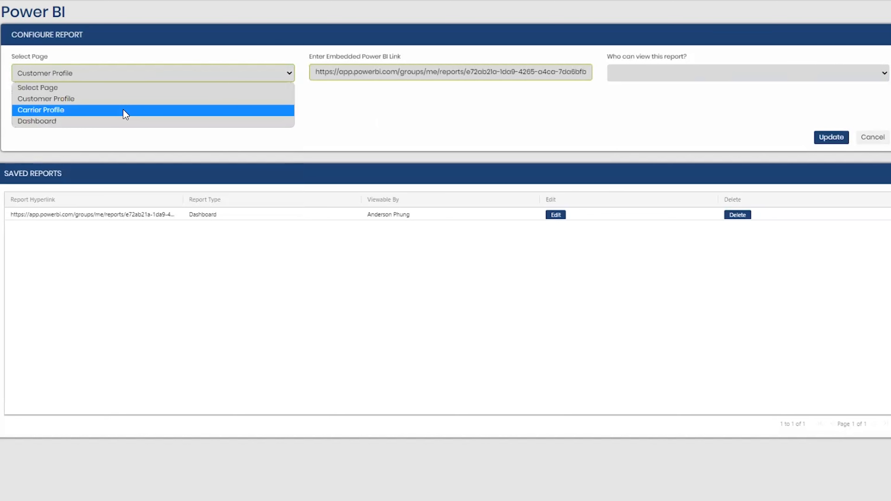
mouse_move(71, 99)
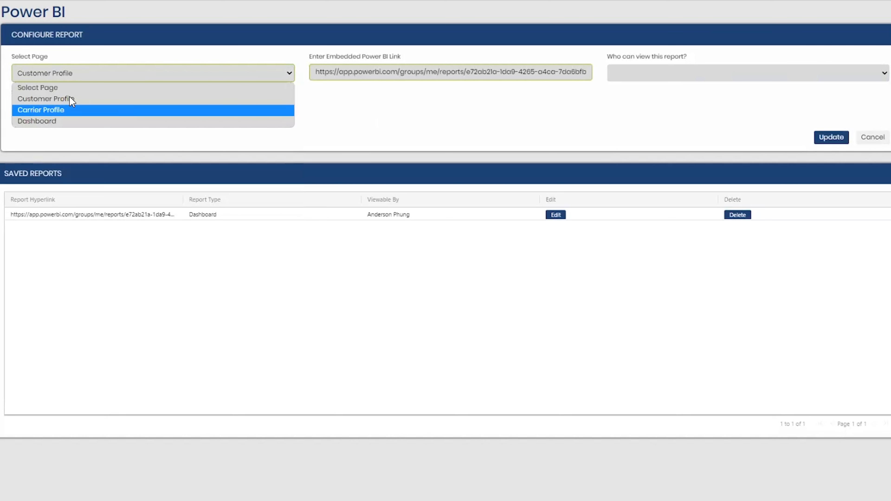
left_click(41, 110)
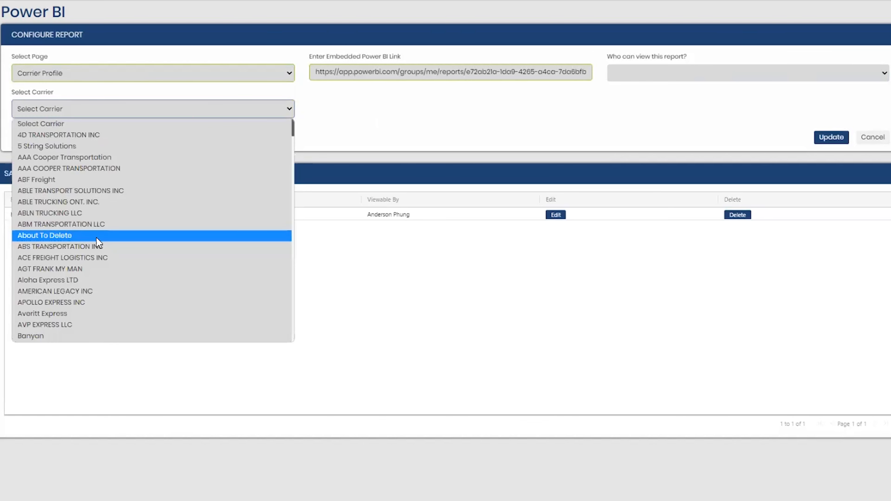
left_click(44, 236)
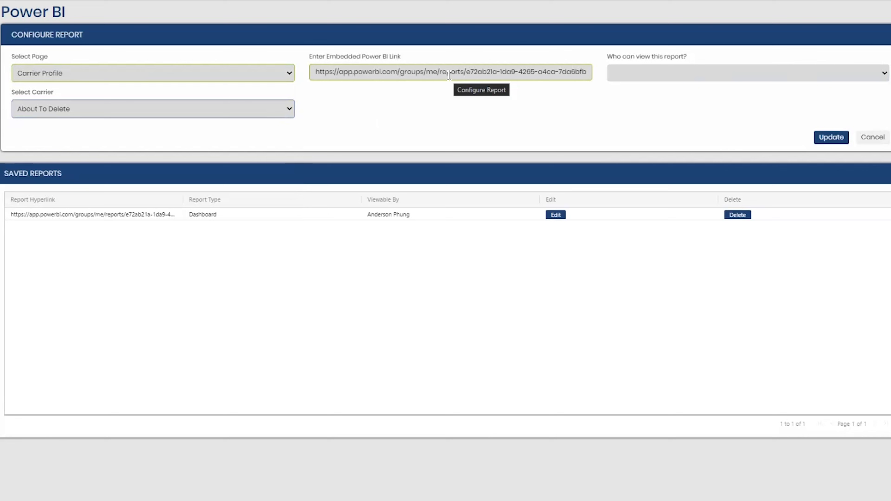
mouse_move(679, 109)
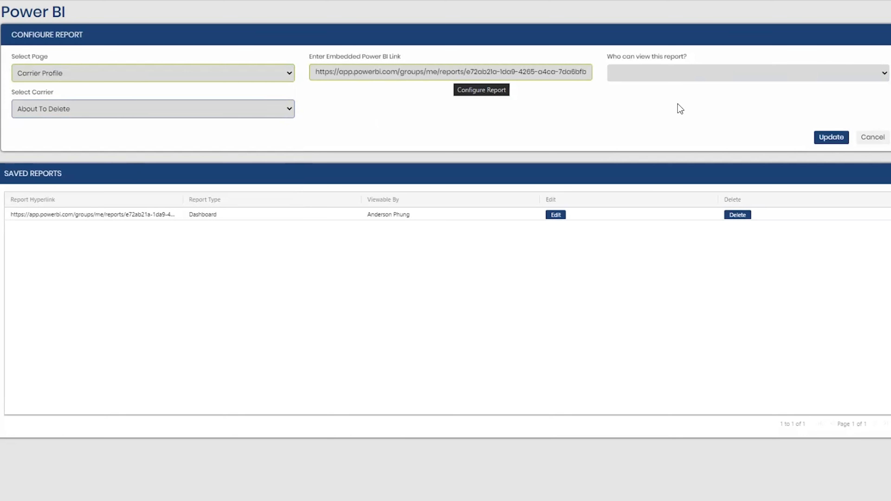
mouse_move(352, 125)
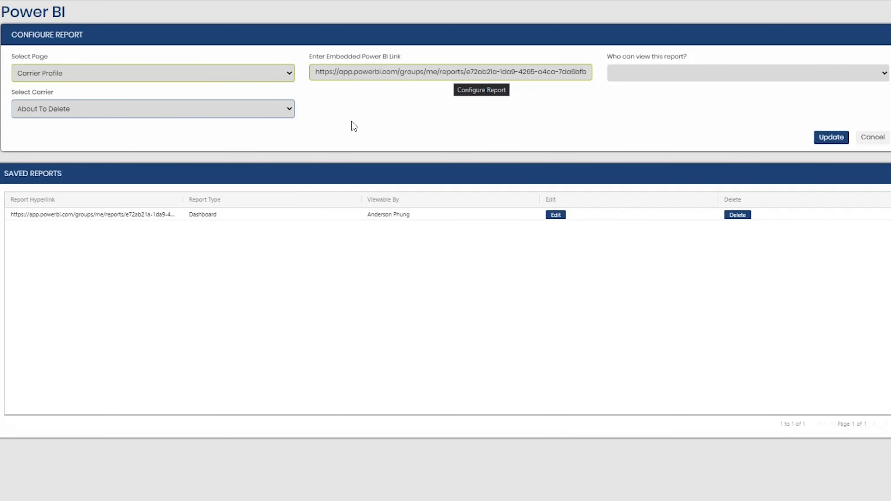
mouse_move(491, 56)
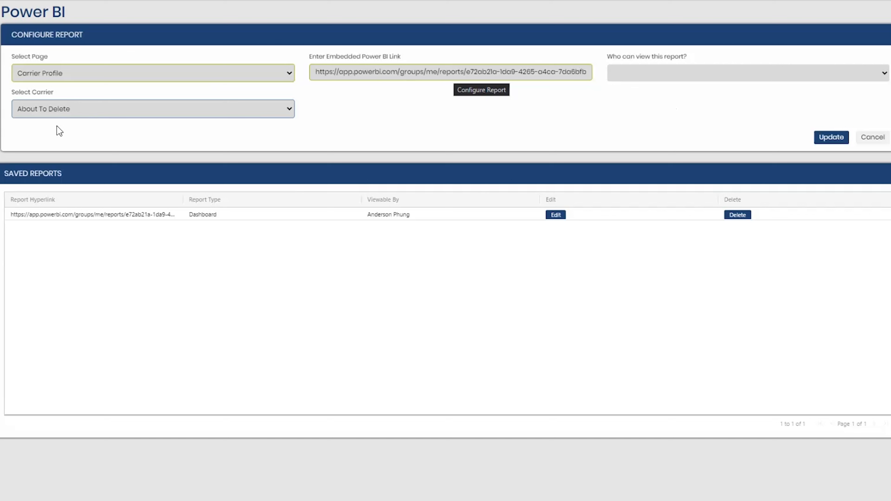
left_click(138, 74)
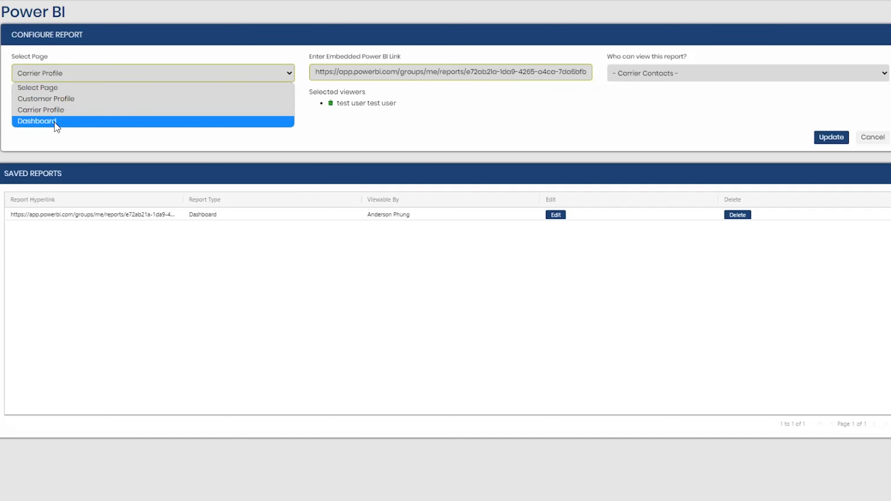
mouse_move(61, 115)
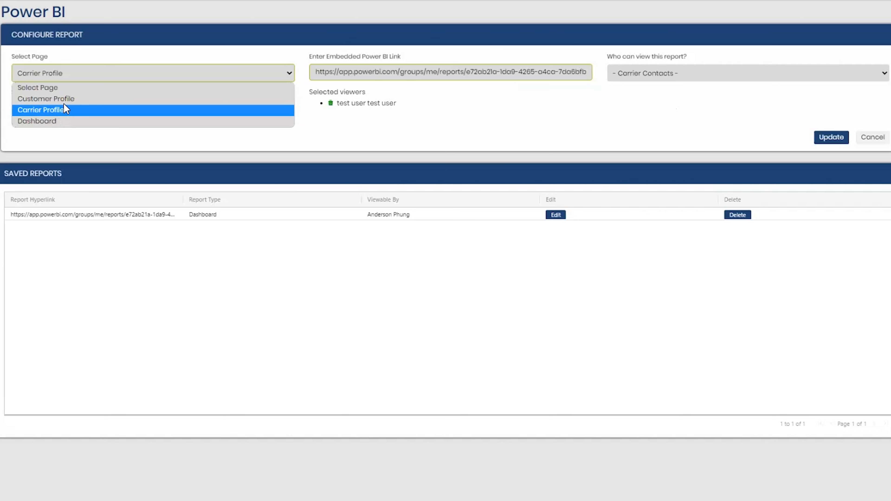
mouse_move(68, 103)
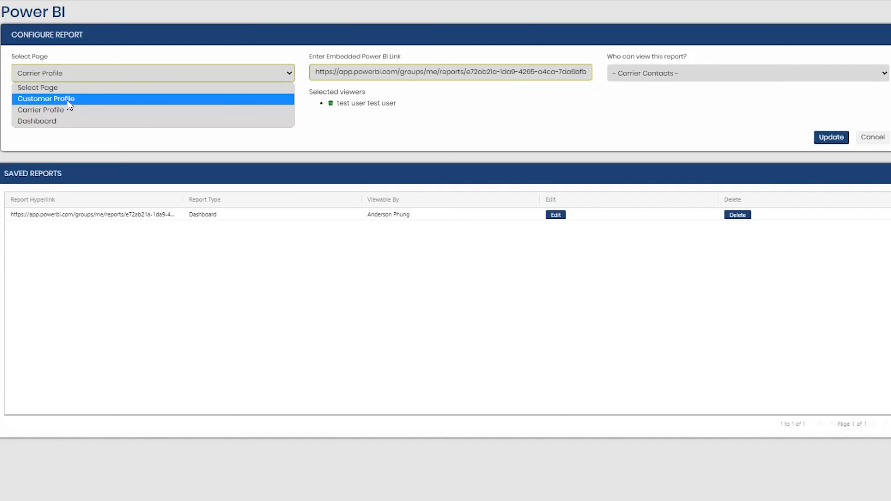
mouse_move(37, 87)
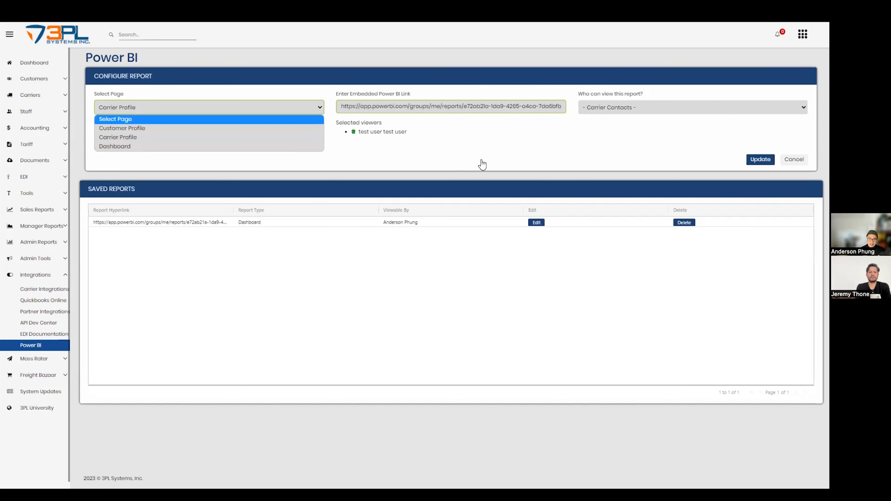
mouse_move(364, 150)
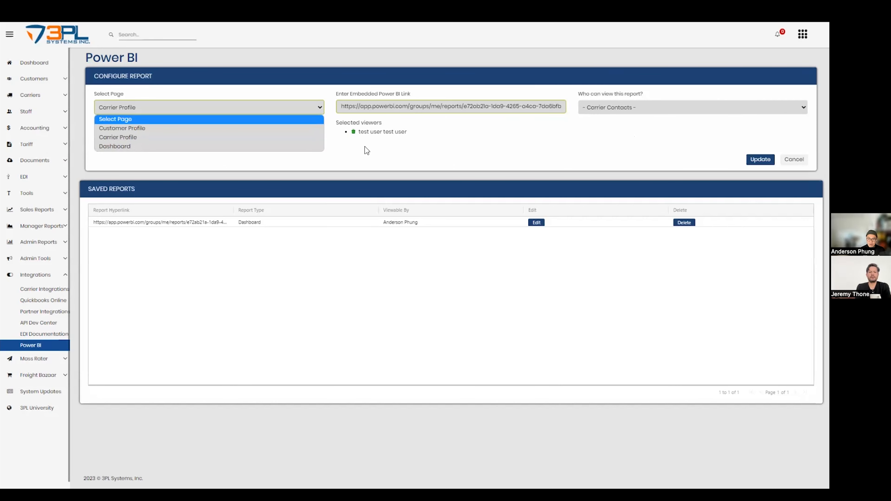
- Return to the Dashboard and view the embedded Power BI report's charts by state
left_click(34, 63)
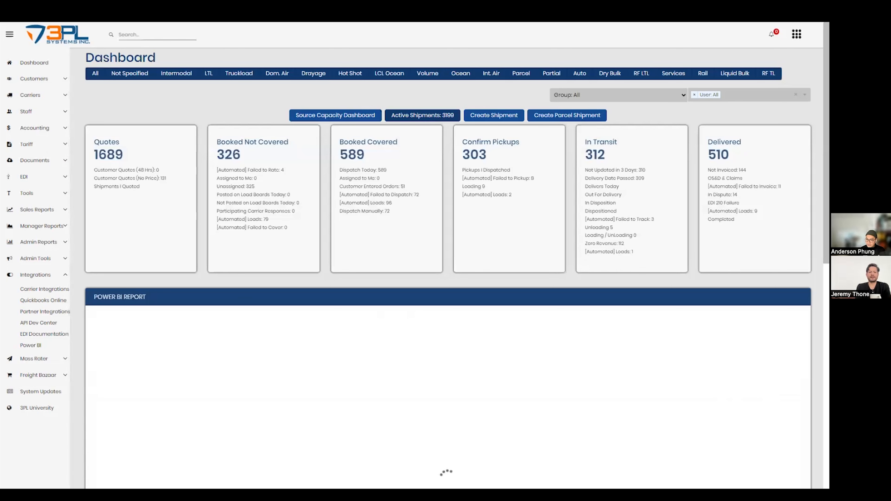
scroll("down", 3)
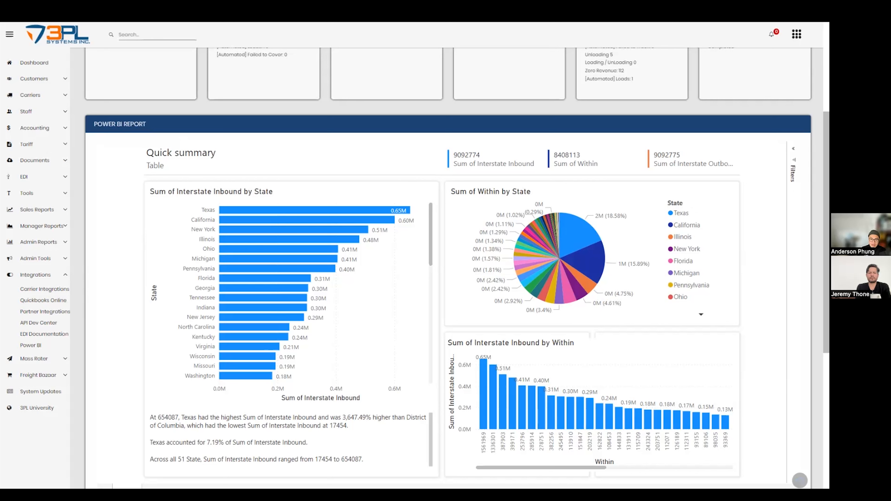
mouse_move(454, 305)
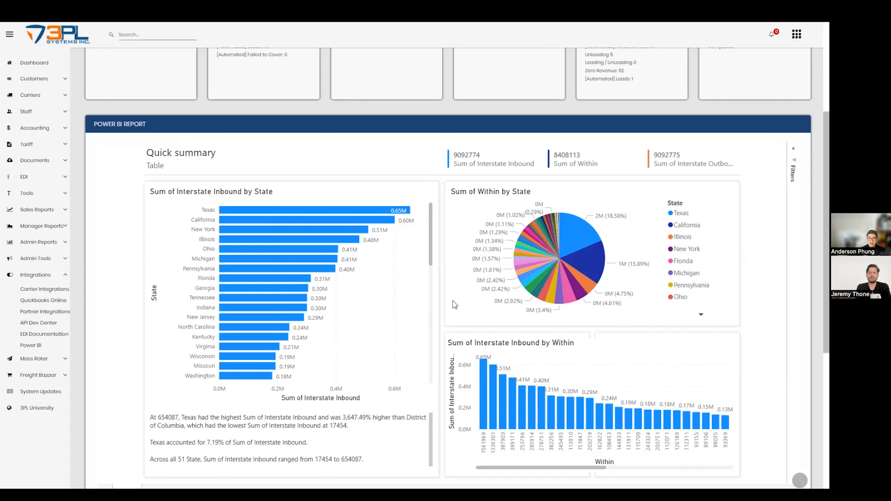
scroll("down", 3)
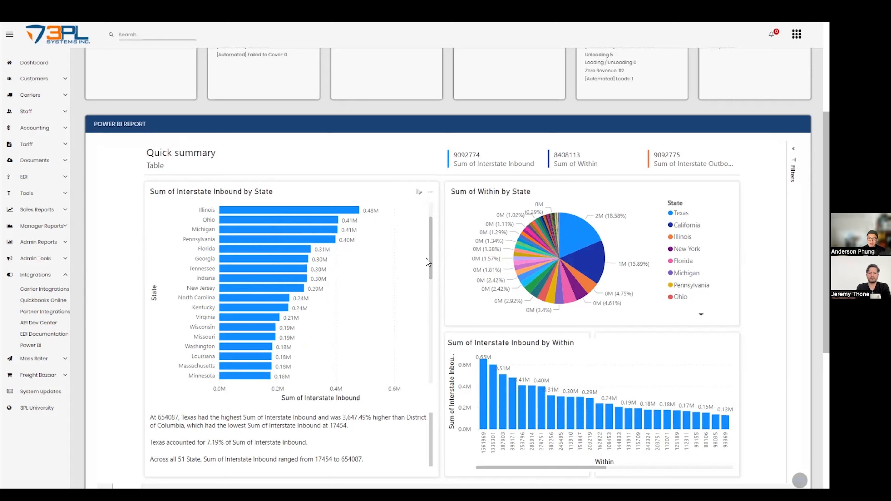